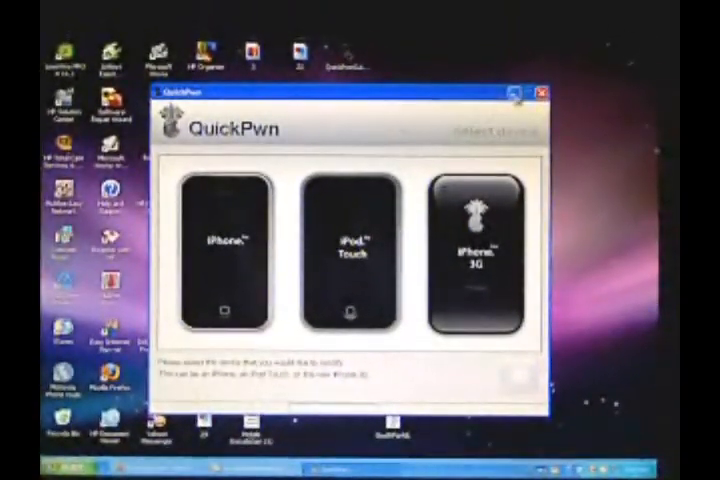
Close the running QuickPwn and extract the downloaded RAR archive to a desktop folder
left_click(538, 92)
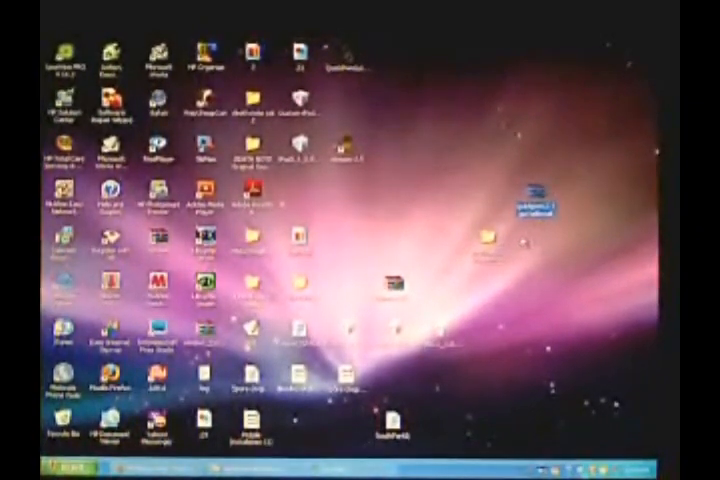
right_click(540, 196)
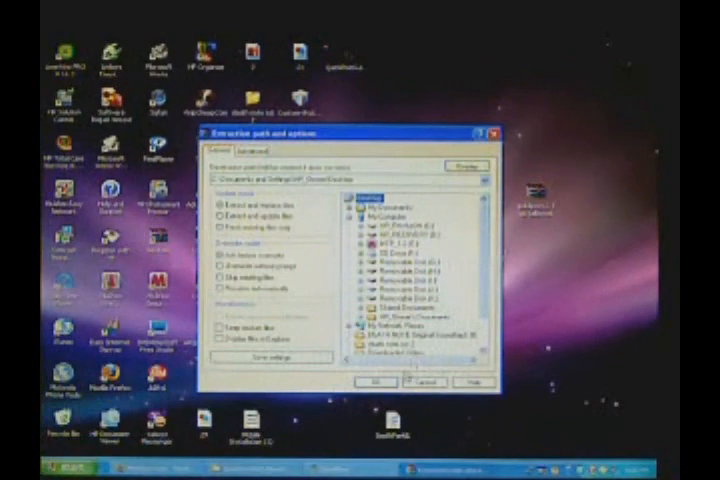
left_click(376, 384)
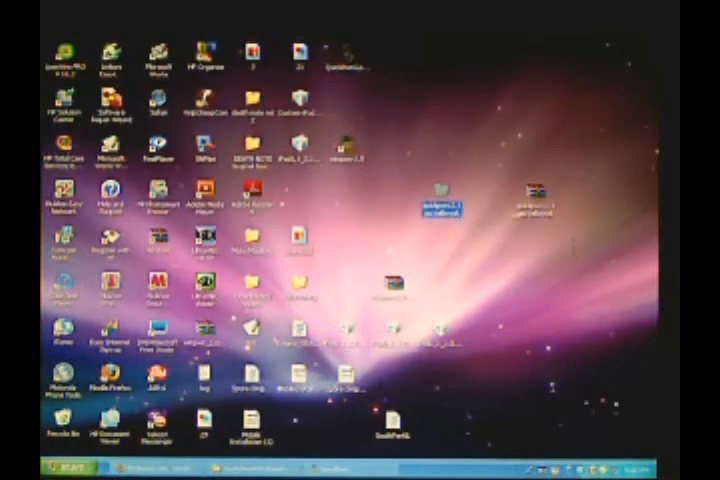
mouse_move(442, 204)
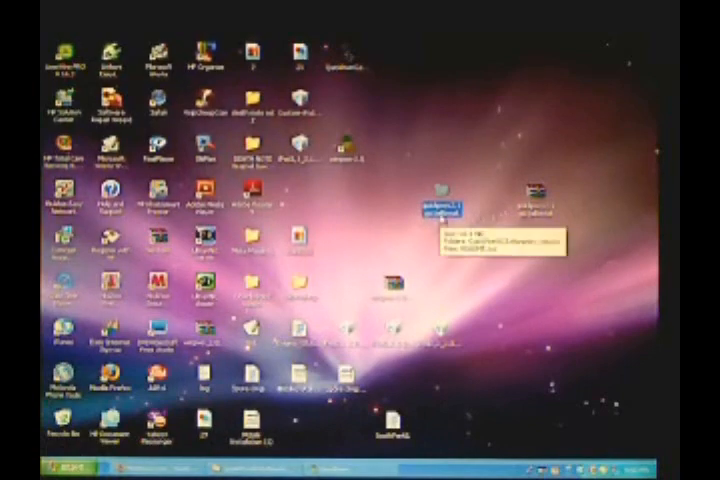
Launch the QuickPwn executable from the extracted folder's QuickPwn subfolder
double_click(430, 204)
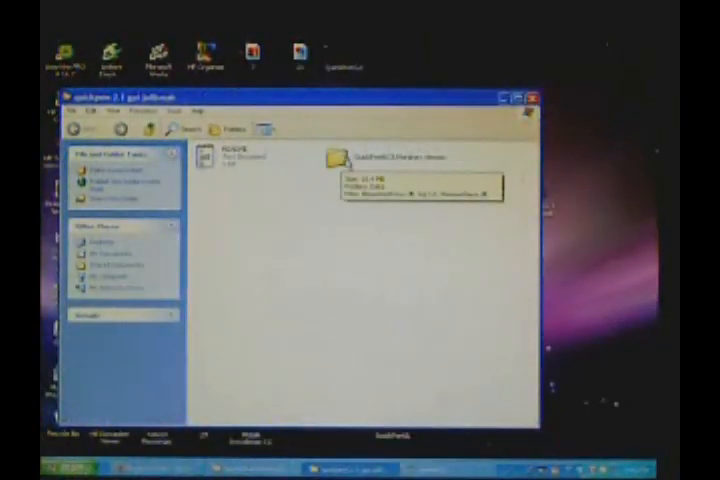
double_click(336, 158)
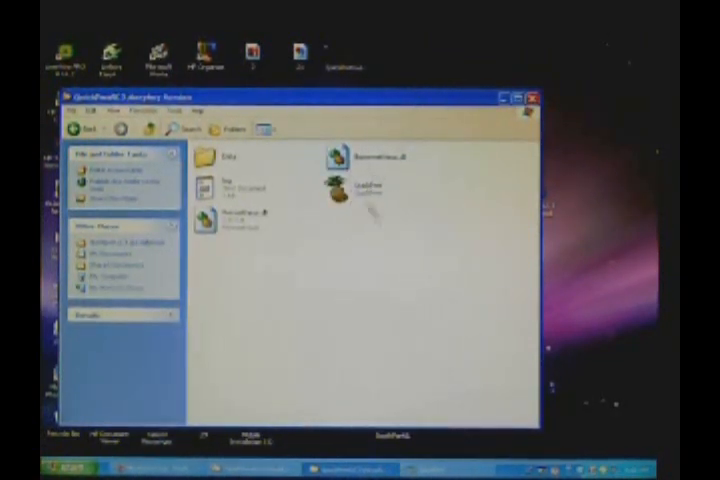
left_click(230, 218)
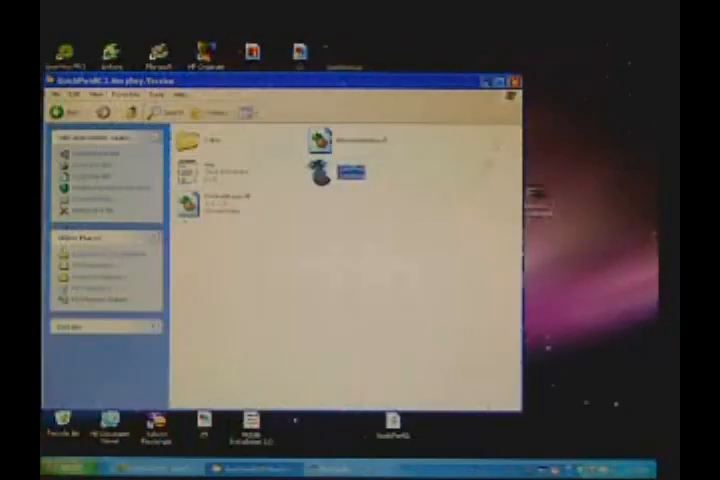
left_click(510, 76)
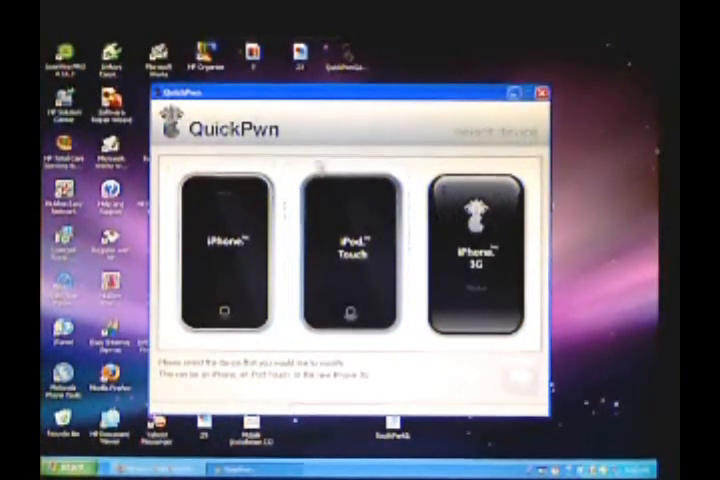
Select iPod Touch as the device and advance to firmware selection
left_click(478, 254)
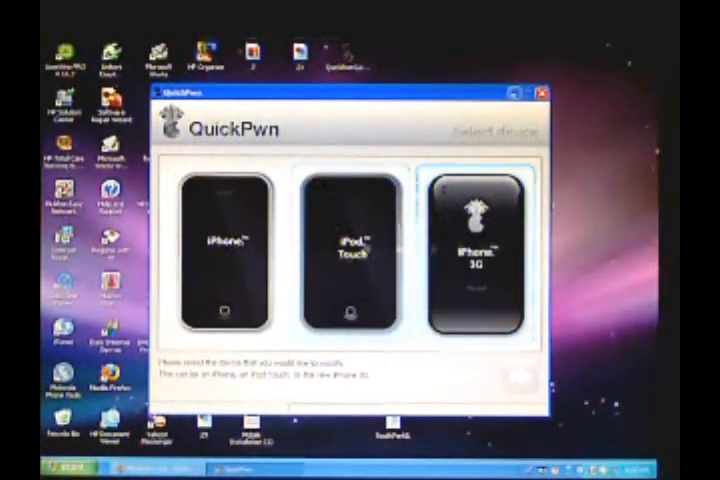
left_click(350, 256)
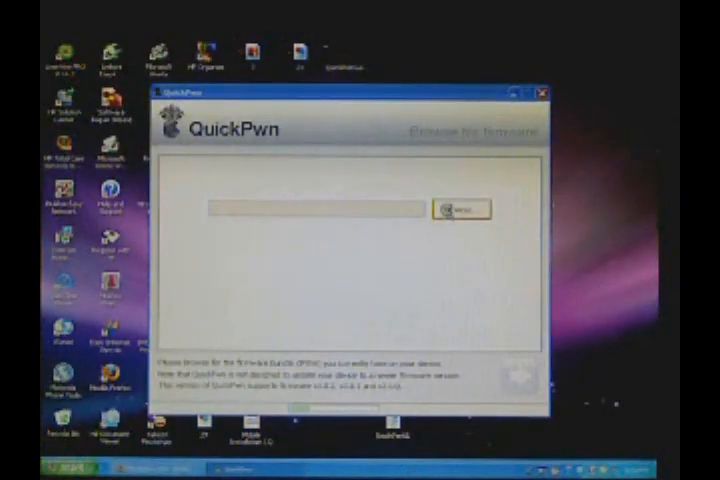
Choose the 2.1 firmware .ipsw file and advance to the jailbreak options
left_click(460, 208)
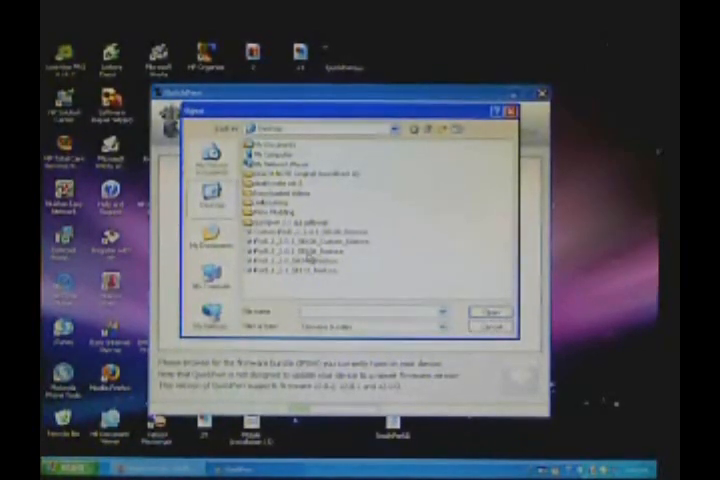
left_click(300, 272)
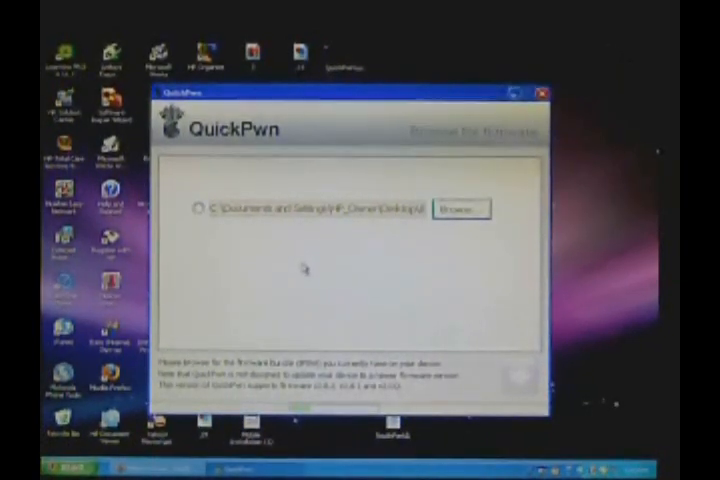
left_click(200, 208)
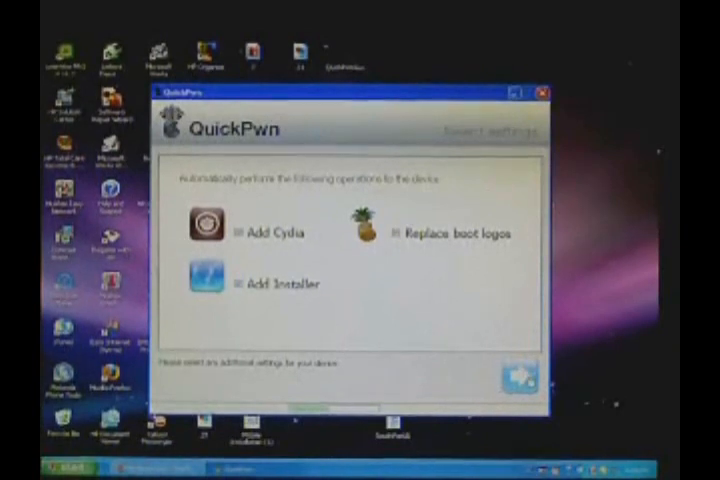
Keep the Add Cydia/Add Installer options and start the pwn, awaiting recovery mode
left_click(520, 378)
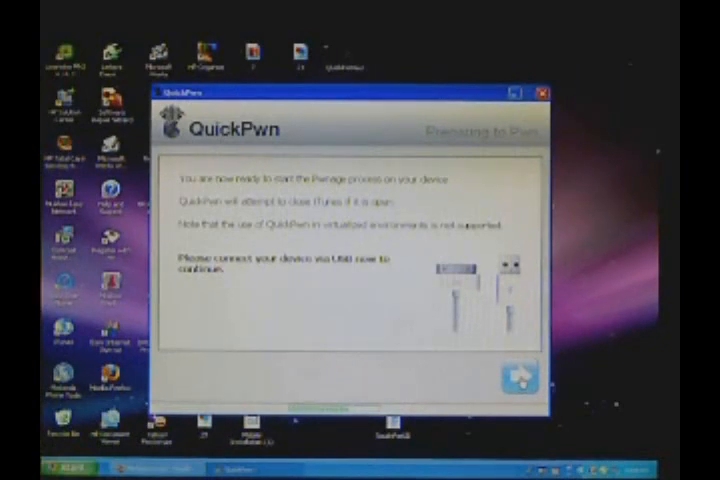
left_click(520, 376)
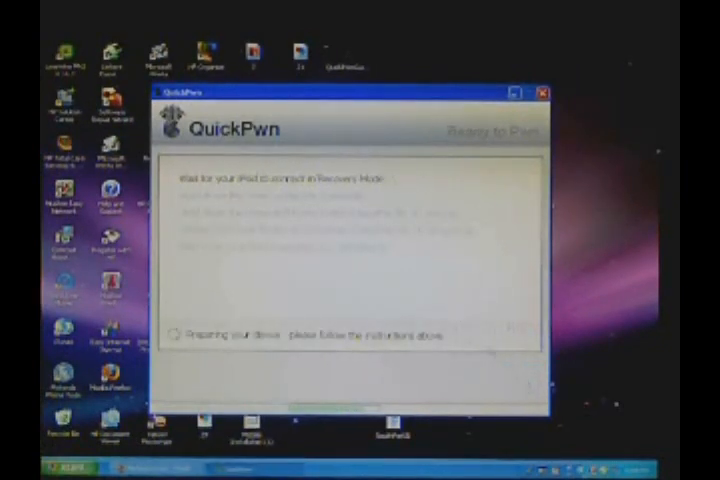